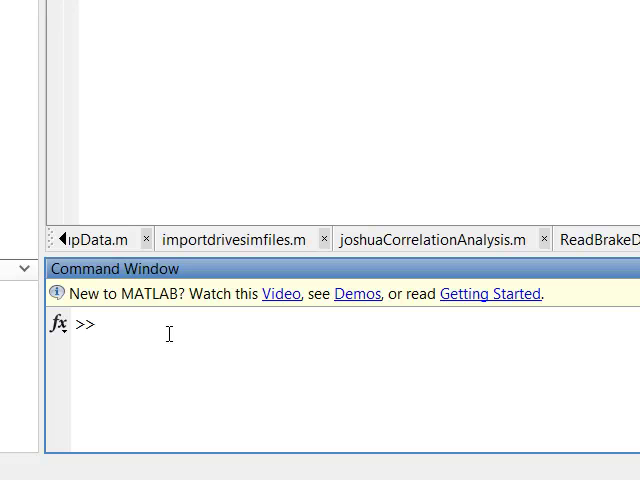
# Launch the System Identification Tool by entering ident in the Command Window
pyautogui.click(105, 327)
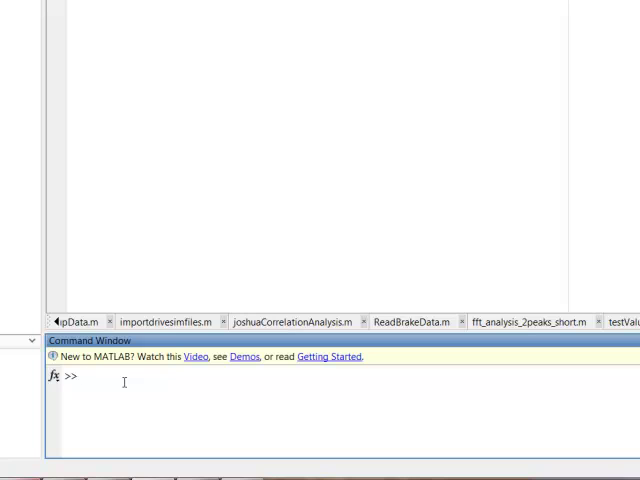
pyautogui.write('id')
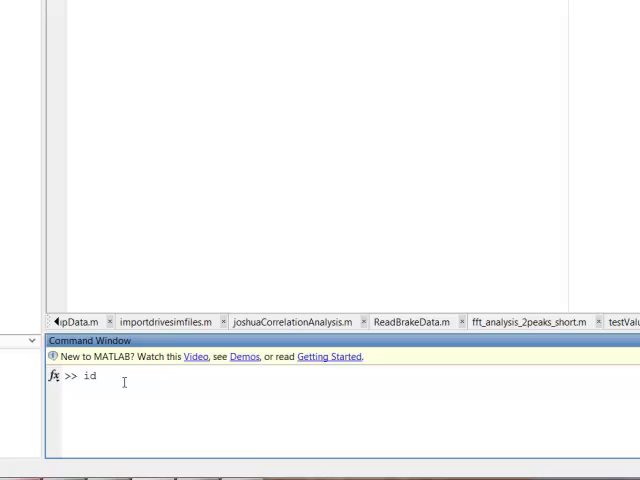
pyautogui.write('ent')
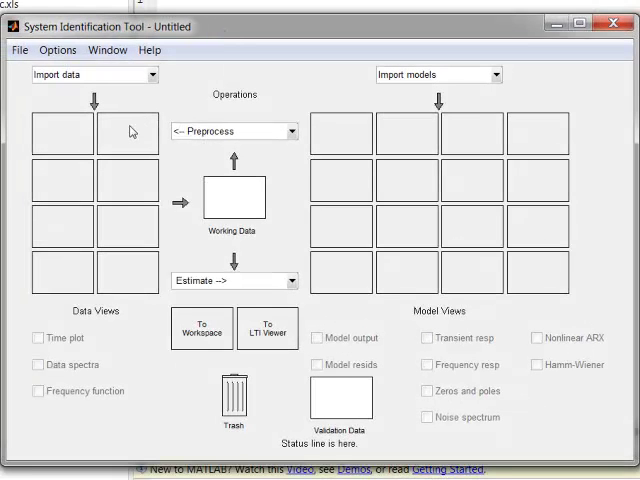
pyautogui.moveTo(127, 351)
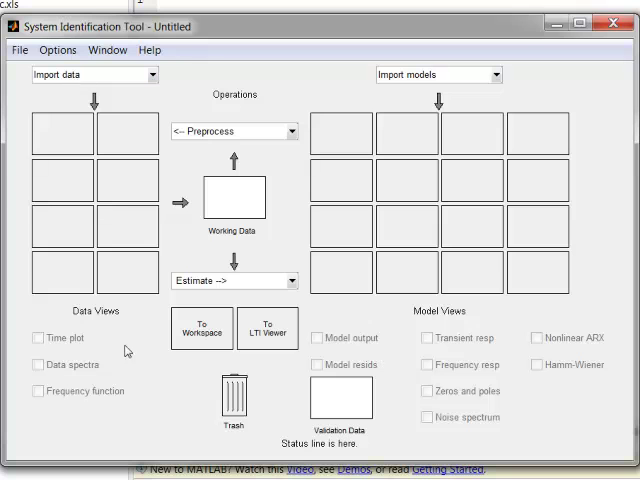
pyautogui.moveTo(90, 138)
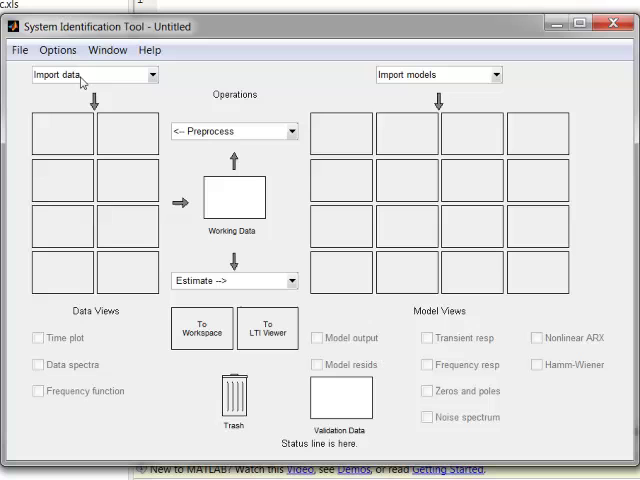
pyautogui.moveTo(115, 143)
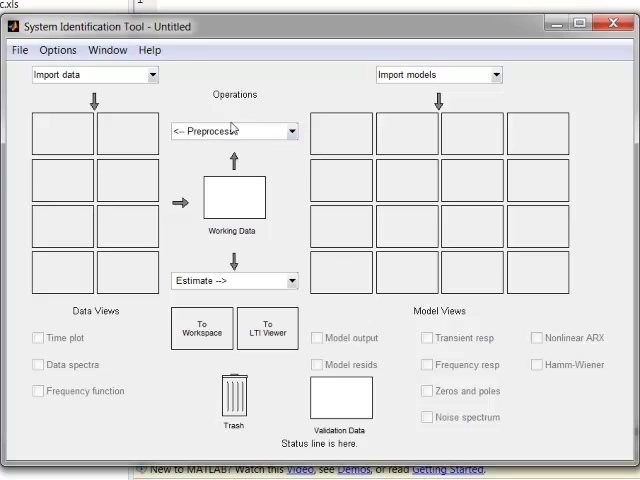
pyautogui.moveTo(232, 104)
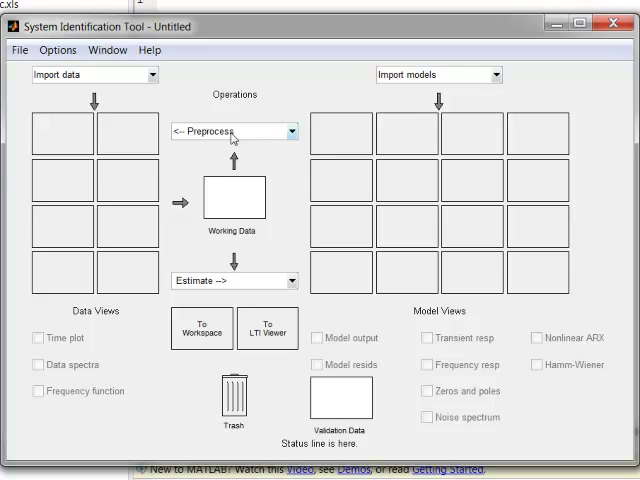
pyautogui.moveTo(225, 200)
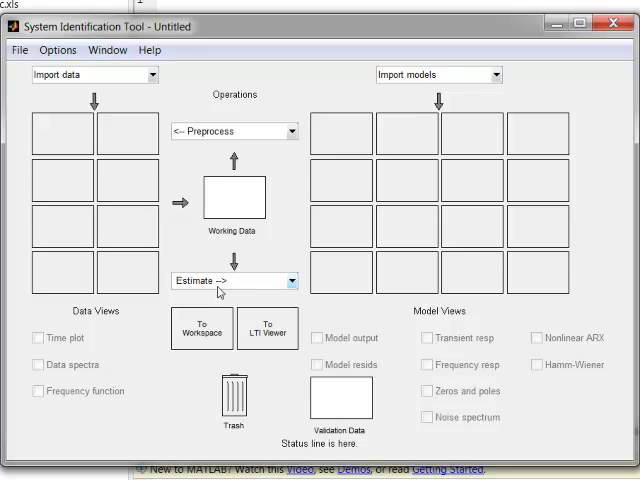
pyautogui.moveTo(340, 143)
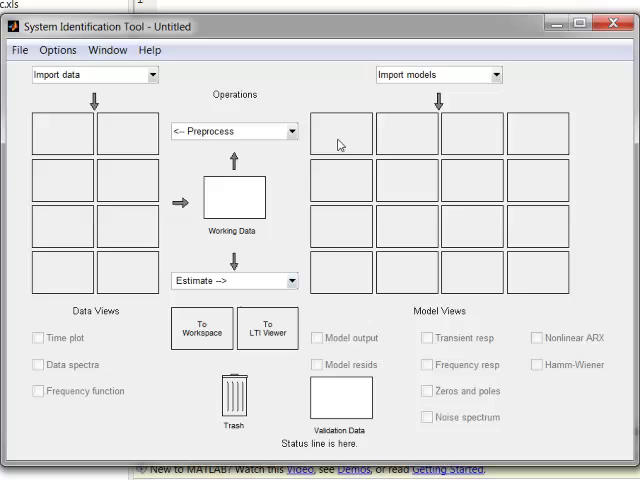
pyautogui.moveTo(345, 245)
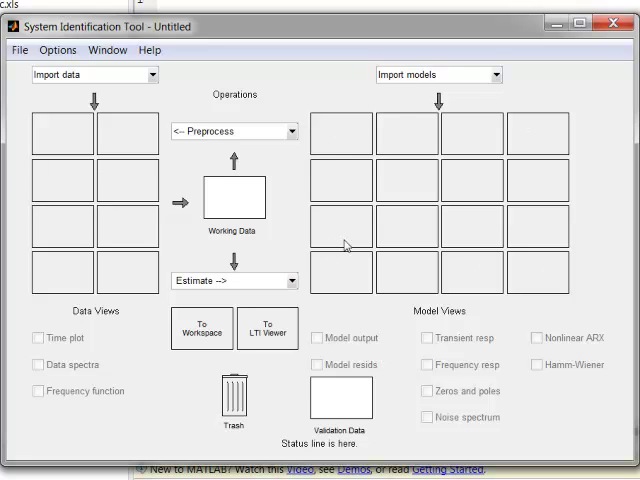
pyautogui.moveTo(296, 226)
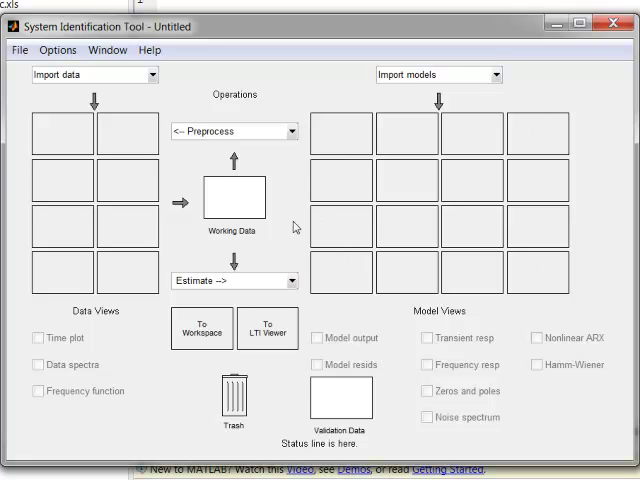
pyautogui.moveTo(143, 181)
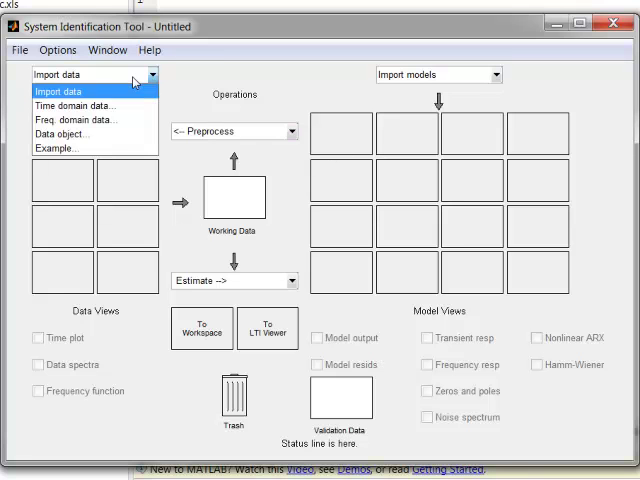
pyautogui.moveTo(60, 148)
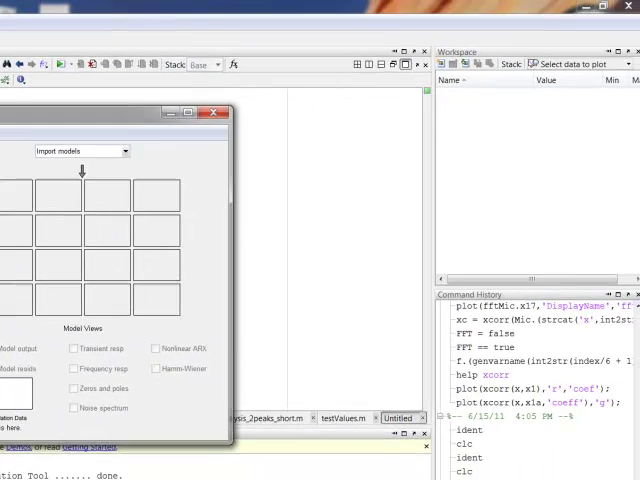
# Load the dryer2 example data in the MATLAB Command Window
pyautogui.click(80, 151)
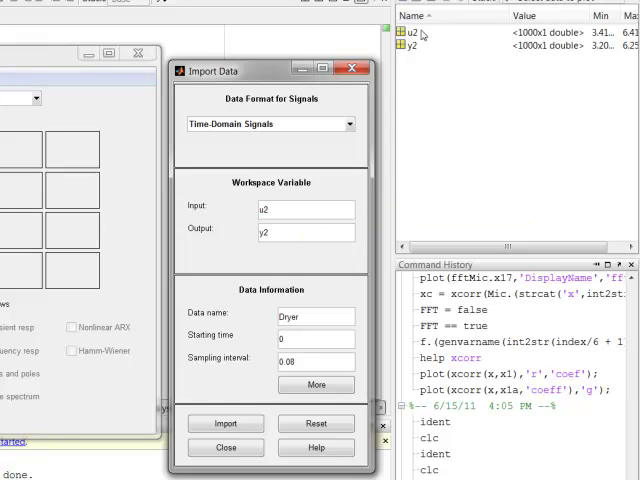
pyautogui.moveTo(122, 262)
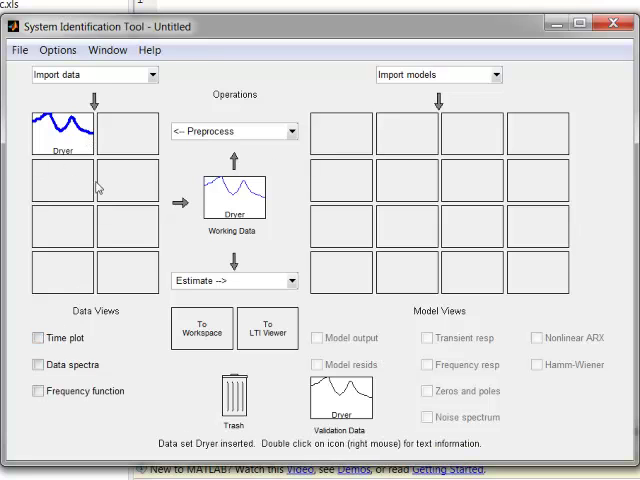
# Turn on the Time plot data view to show Dryer's input and output signals
pyautogui.click(39, 338)
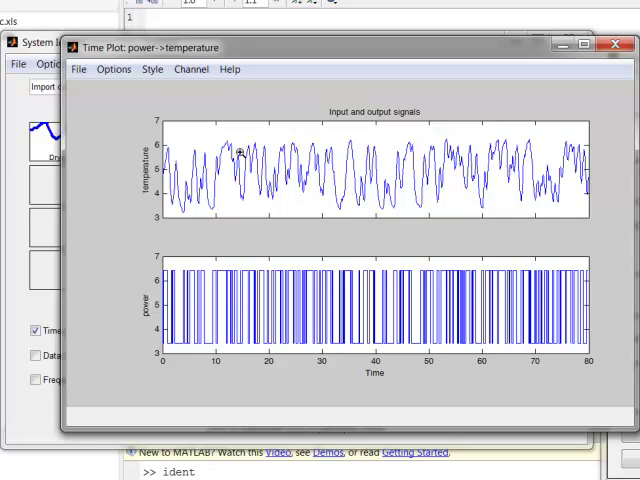
pyautogui.moveTo(415, 160)
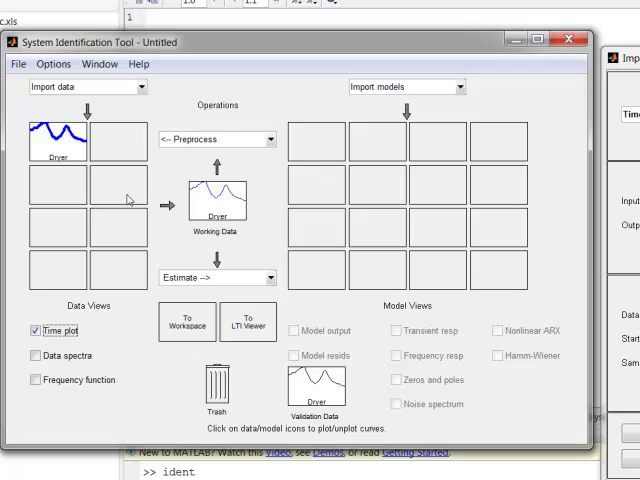
pyautogui.moveTo(210, 200)
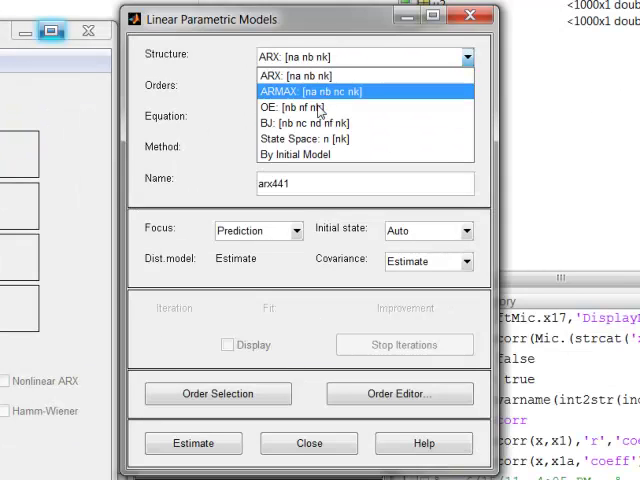
pyautogui.moveTo(310, 139)
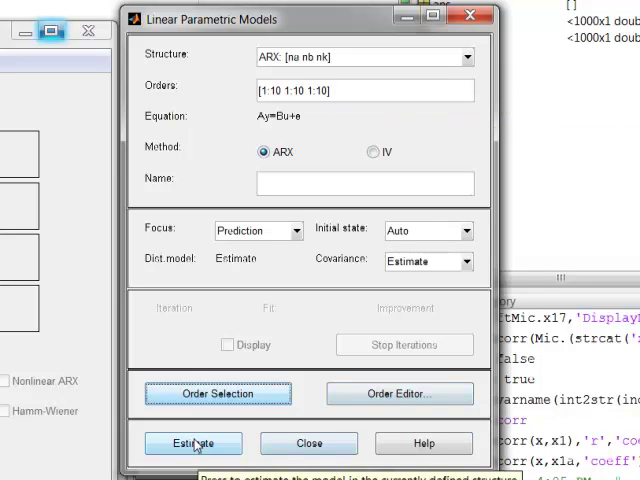
# Estimate ARX models across the order range and inspect a lower-order model's misfit
pyautogui.click(216, 393)
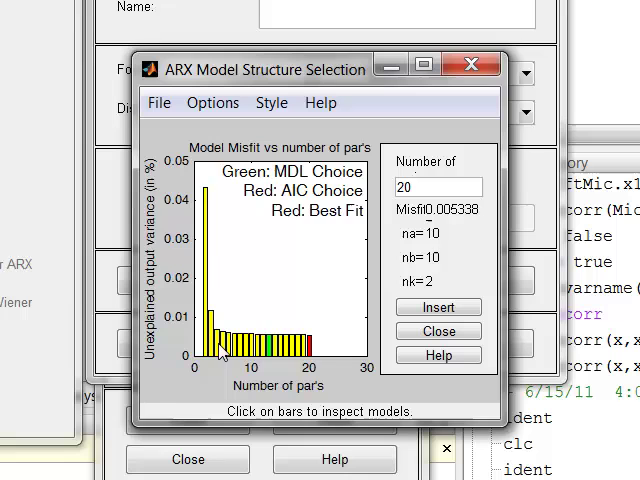
pyautogui.click(203, 345)
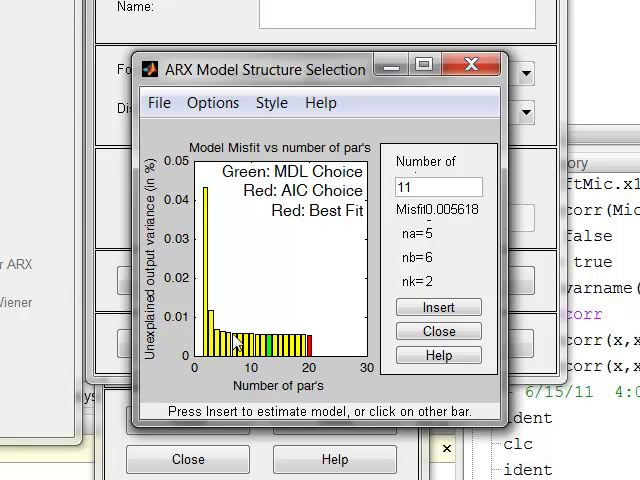
pyautogui.moveTo(228, 340)
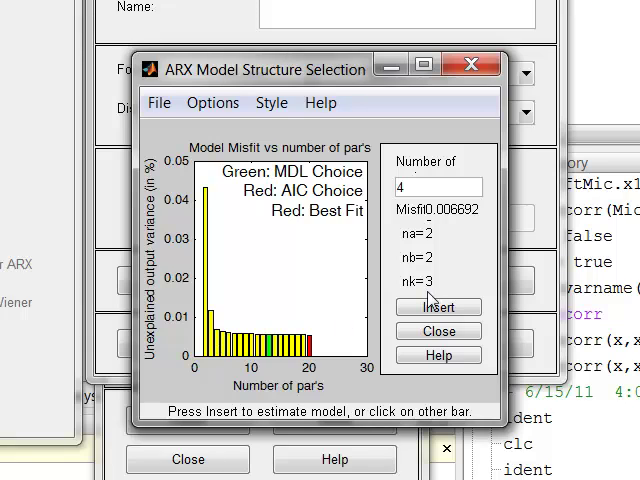
# Insert the na=2, nb=2, nk=3 ARX model as arx223 into the session
pyautogui.click(438, 307)
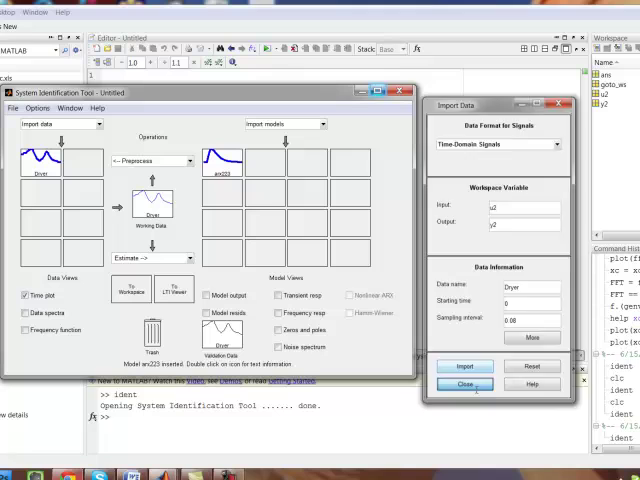
# Close the Import Data dialog
pyautogui.click(464, 384)
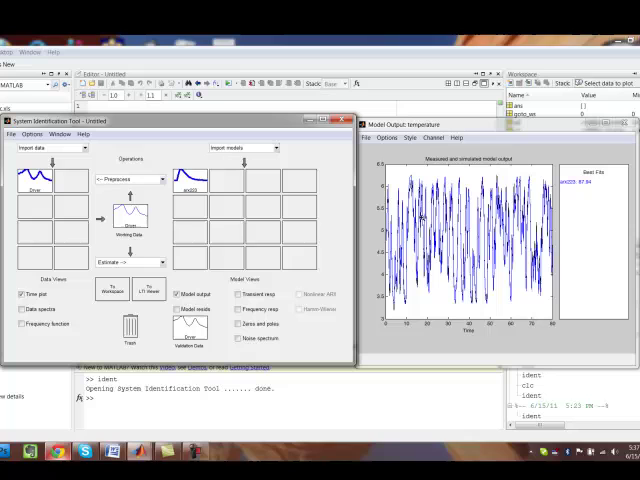
pyautogui.moveTo(283, 225)
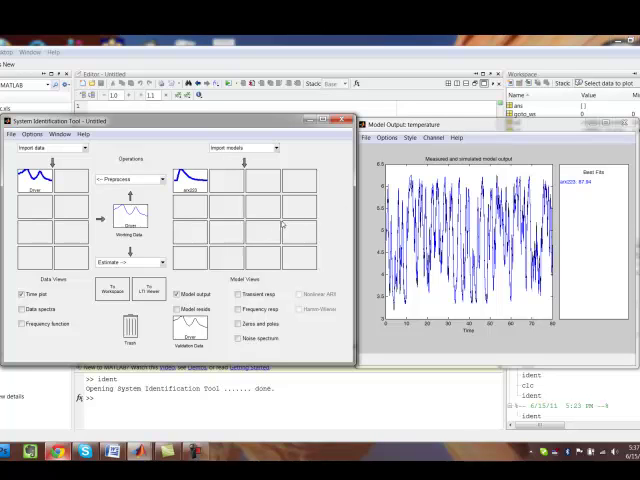